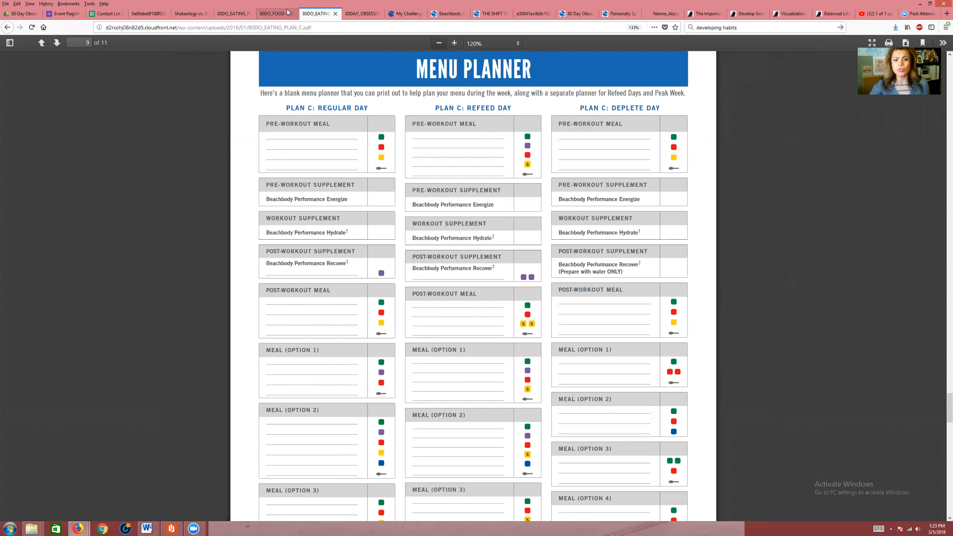
Step: Switch to the 80DO_EATING_PLAN_B tab and scroll to page 7, Your Modified Refeed Day Meal Plan
{"action": "left_click", "coordinate": [276, 13]}
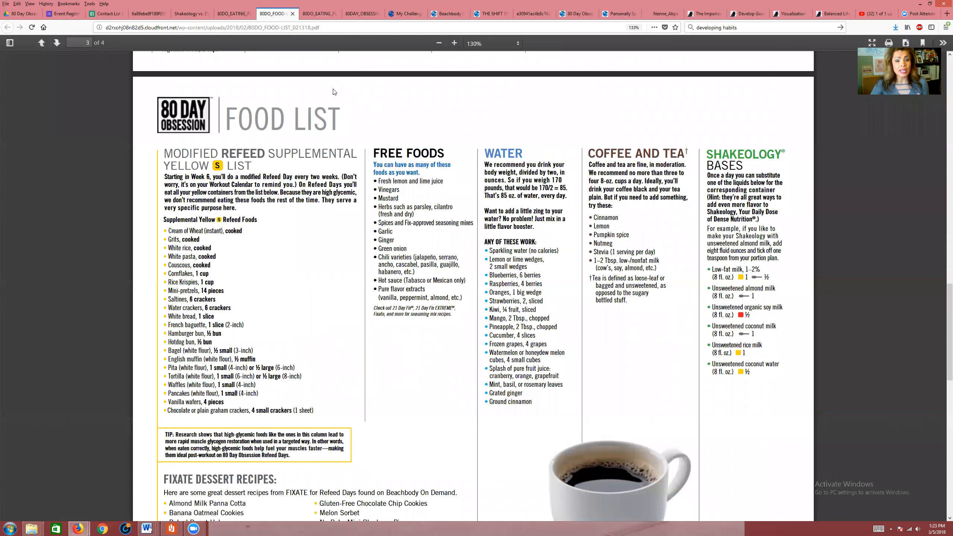
{"action": "mouse_move", "coordinate": [215, 242]}
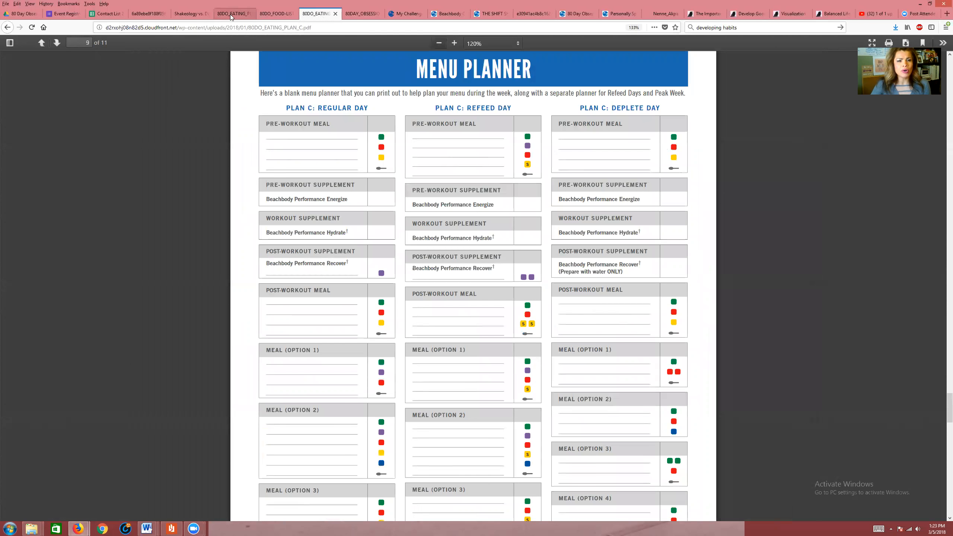
{"action": "left_click", "coordinate": [233, 13]}
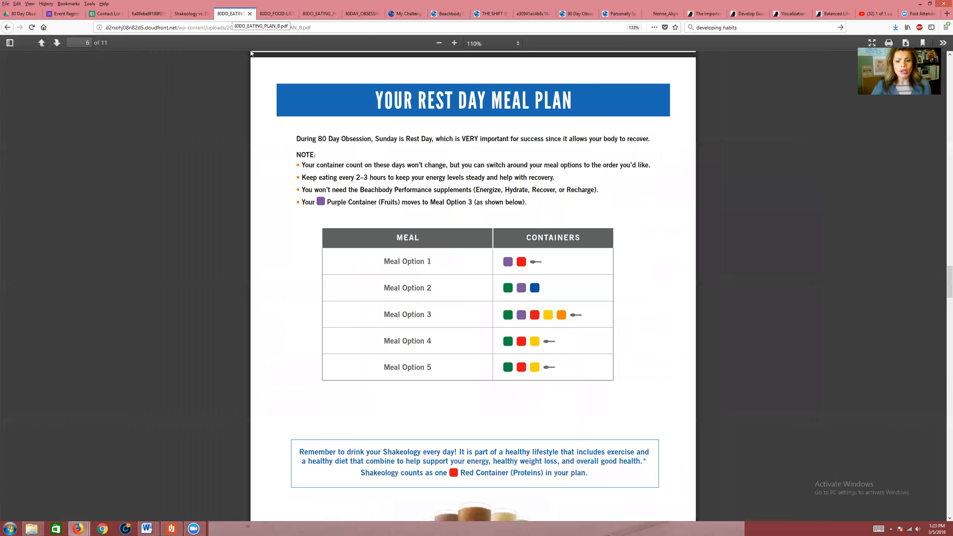
{"action": "scroll", "scroll_direction": "up", "scroll_amount": 3}
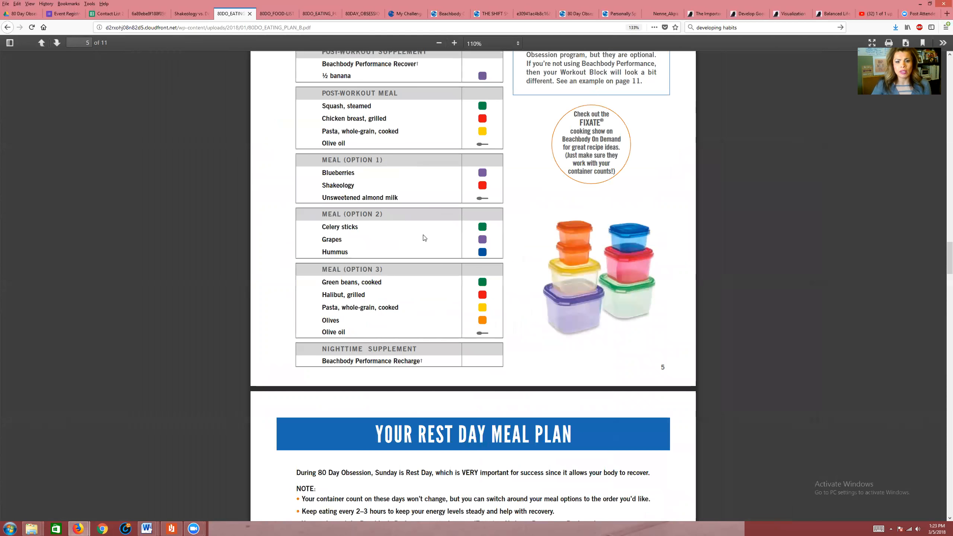
{"action": "scroll", "scroll_direction": "down", "scroll_amount": 3}
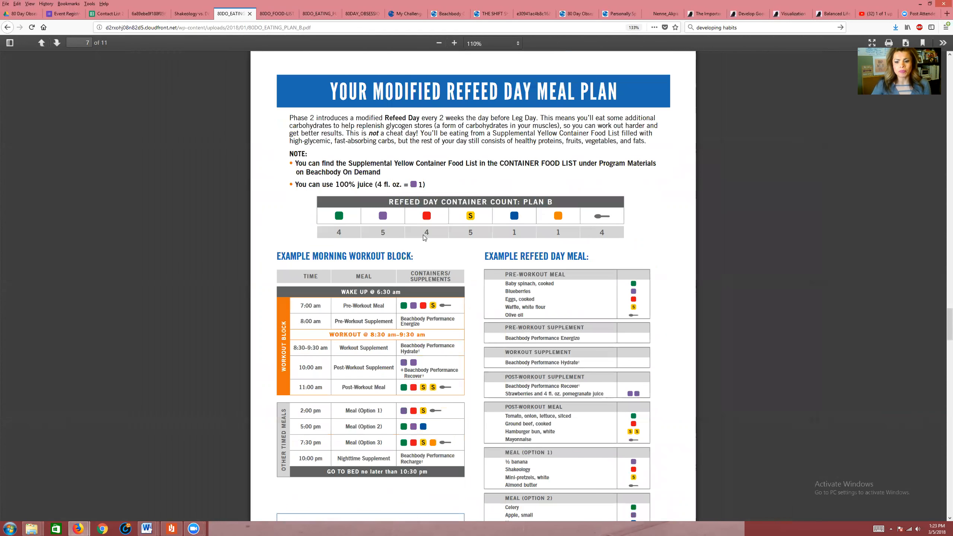
{"action": "scroll", "scroll_direction": "down", "scroll_amount": 3}
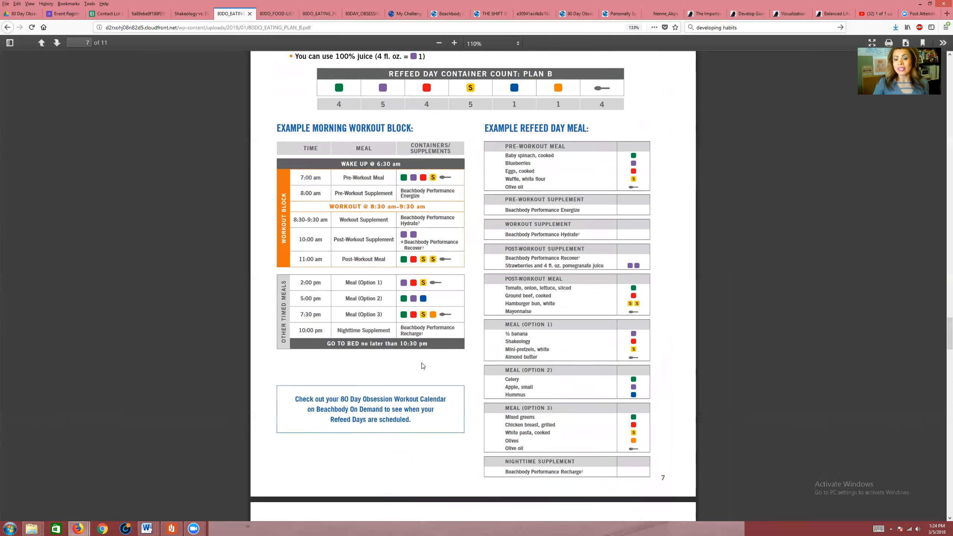
{"action": "scroll", "scroll_direction": "down", "scroll_amount": 3}
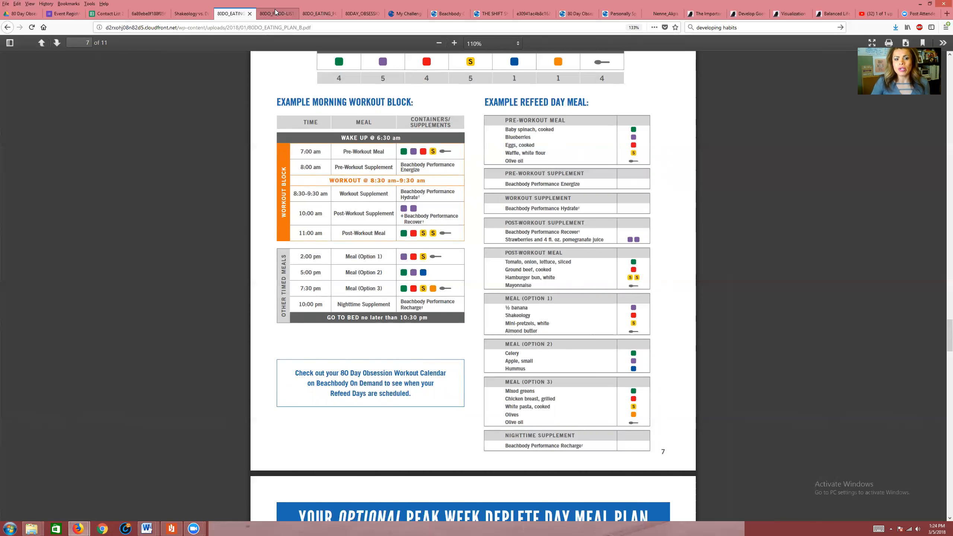
Step: Return to the 80DO_FOOD-LIST tab and scroll to page 3, the modified refeed supplemental yellow list
{"action": "left_click", "coordinate": [273, 13]}
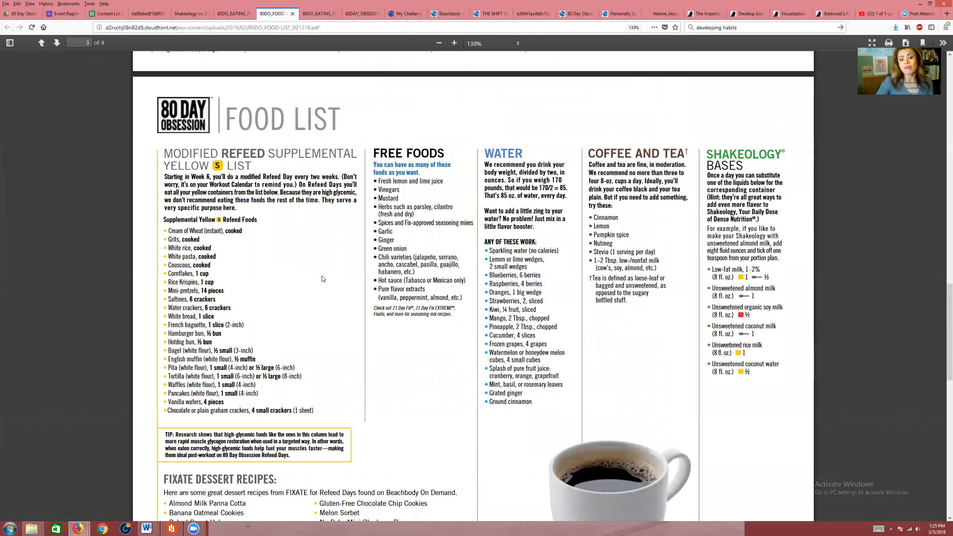
{"action": "scroll", "scroll_direction": "down", "scroll_amount": 3}
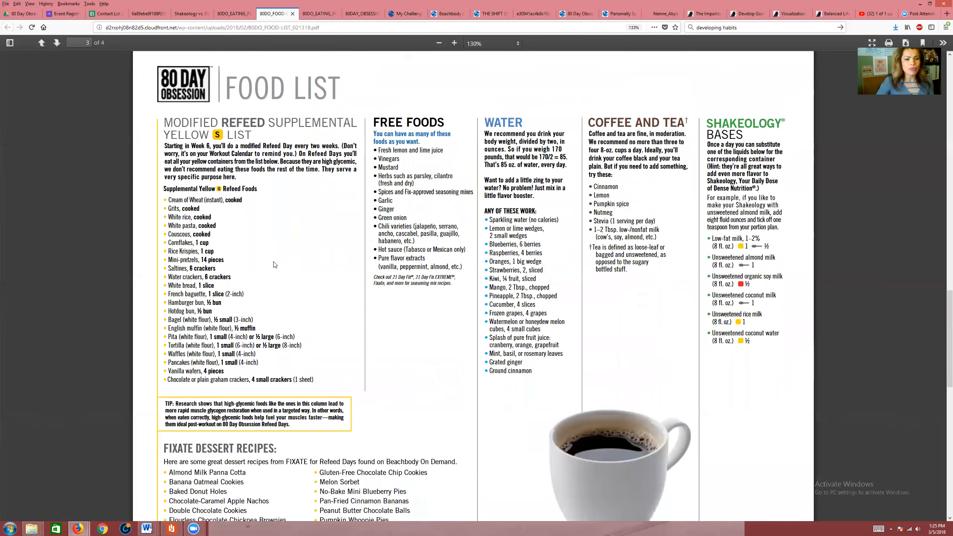
{"action": "scroll", "scroll_direction": "down", "scroll_amount": 3}
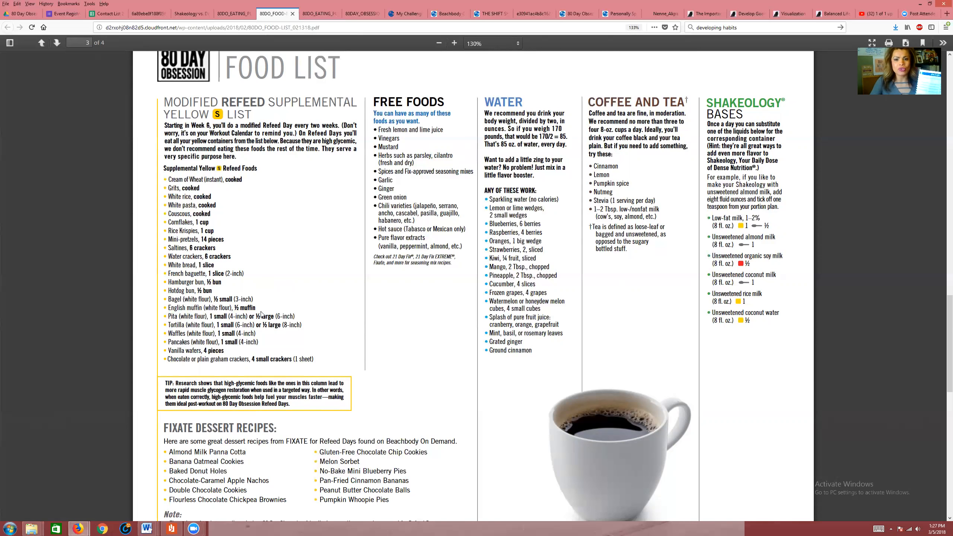
{"action": "mouse_move", "coordinate": [237, 286]}
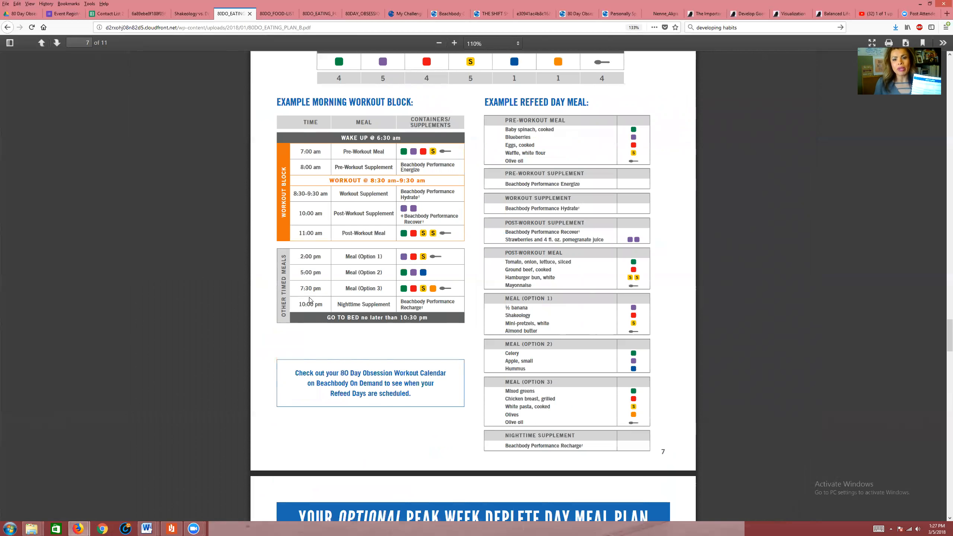
{"action": "scroll", "scroll_direction": "down", "scroll_amount": 3}
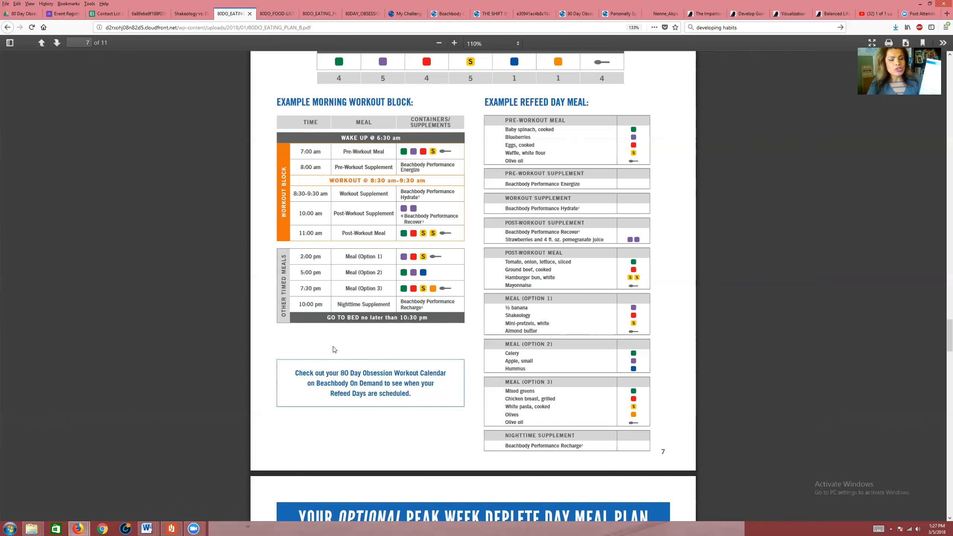
{"action": "mouse_move", "coordinate": [337, 362]}
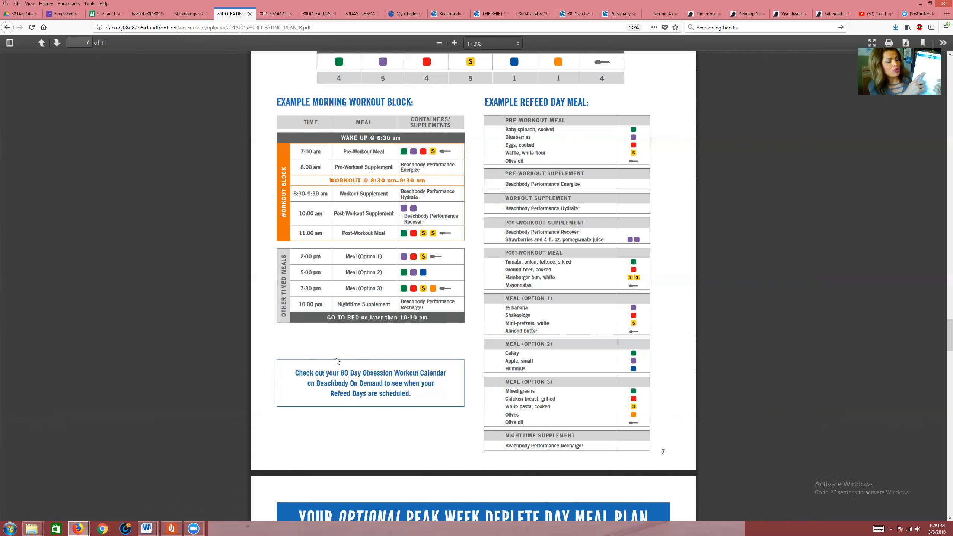
{"action": "mouse_move", "coordinate": [333, 363]}
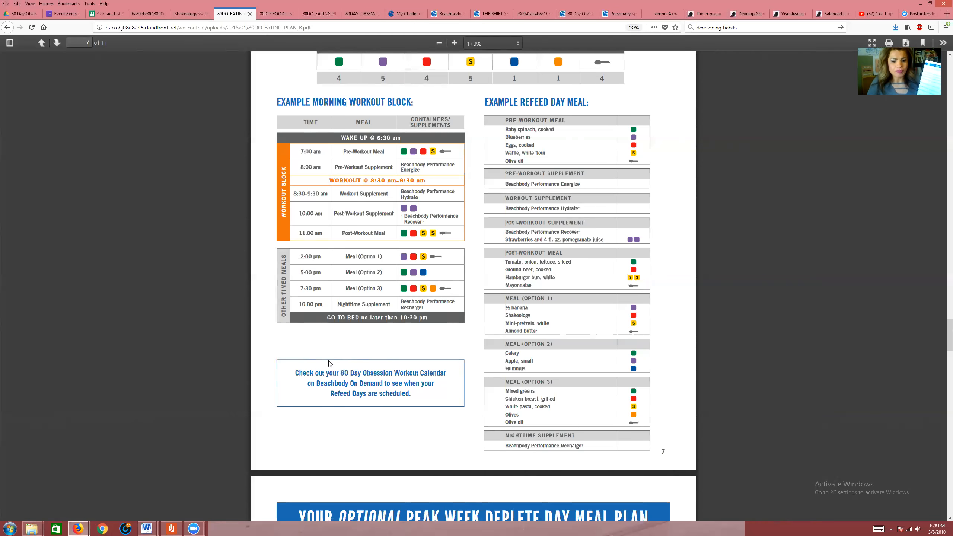
{"action": "scroll", "scroll_direction": "down", "scroll_amount": 3}
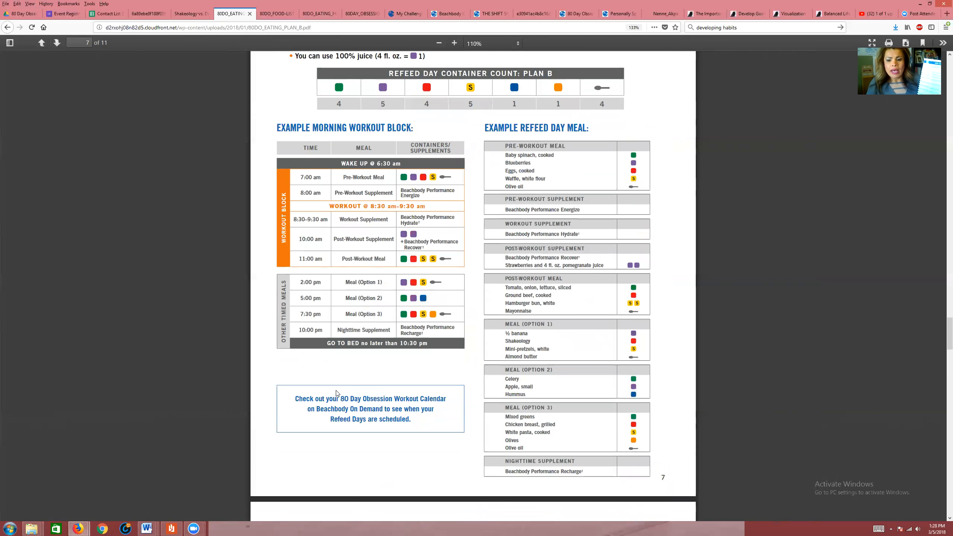
{"action": "scroll", "scroll_direction": "down", "scroll_amount": 3}
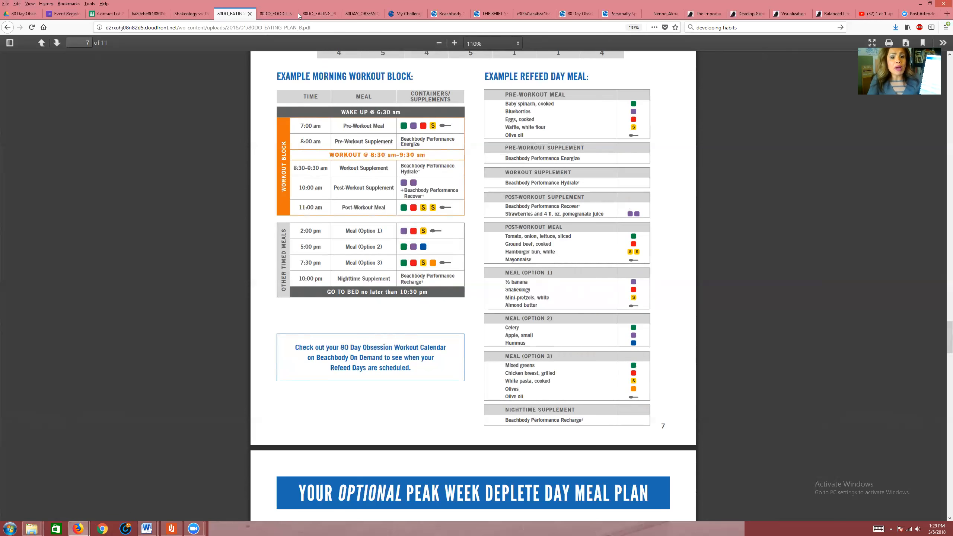
Step: Switch to the 80DO_FOOD-LIST tab showing page 3 with the Modified Refeed Supplemental Yellow list
{"action": "left_click", "coordinate": [276, 14]}
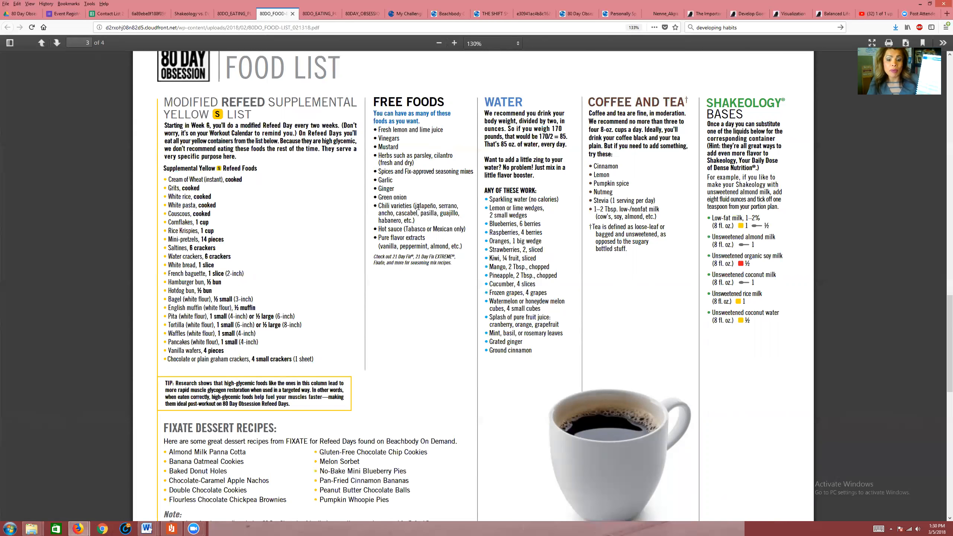
{"action": "mouse_move", "coordinate": [425, 222]}
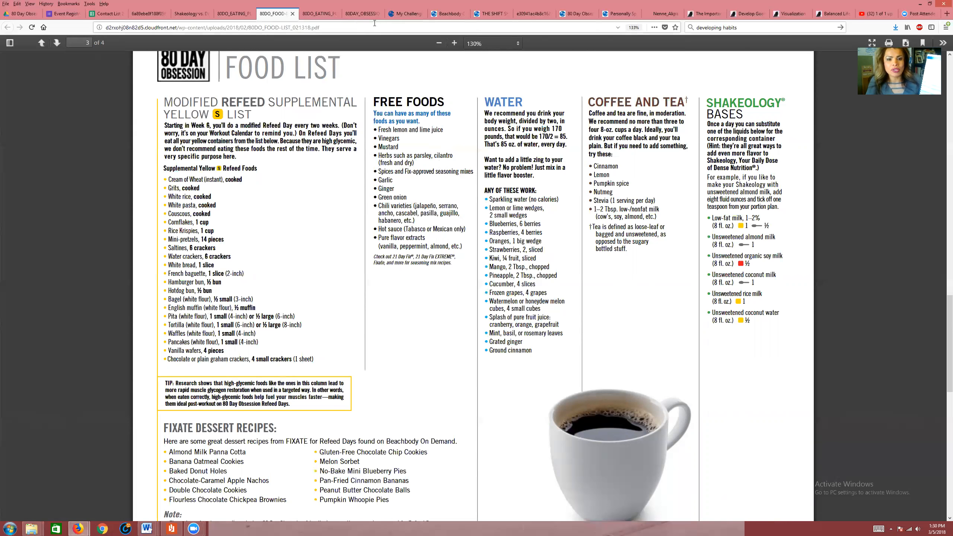
{"action": "left_click", "coordinate": [316, 14]}
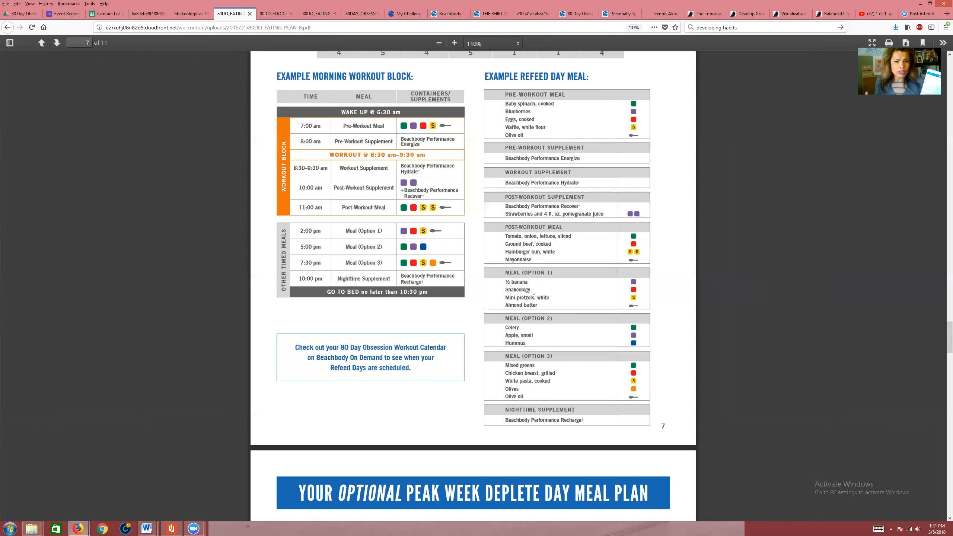
{"action": "scroll", "scroll_direction": "down", "scroll_amount": 3}
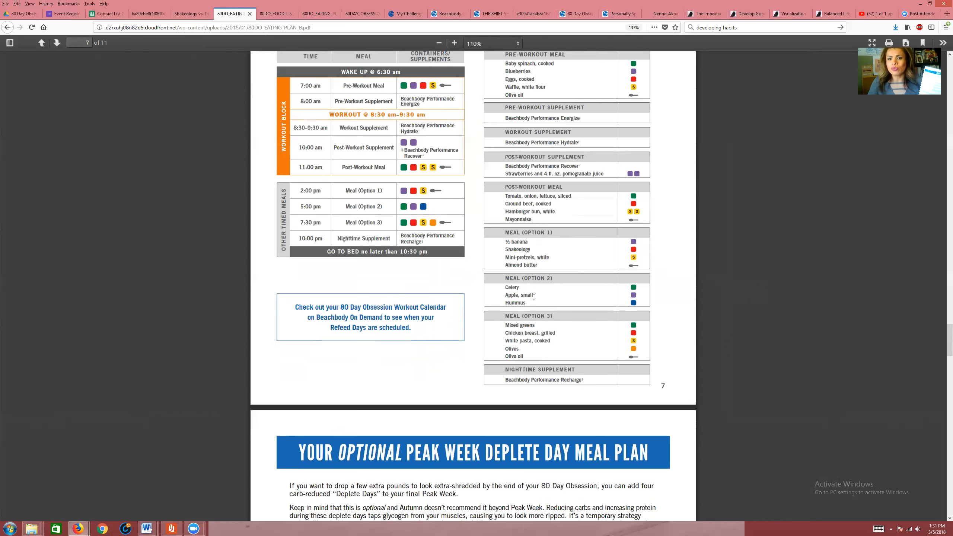
{"action": "scroll", "scroll_direction": "down", "scroll_amount": 3}
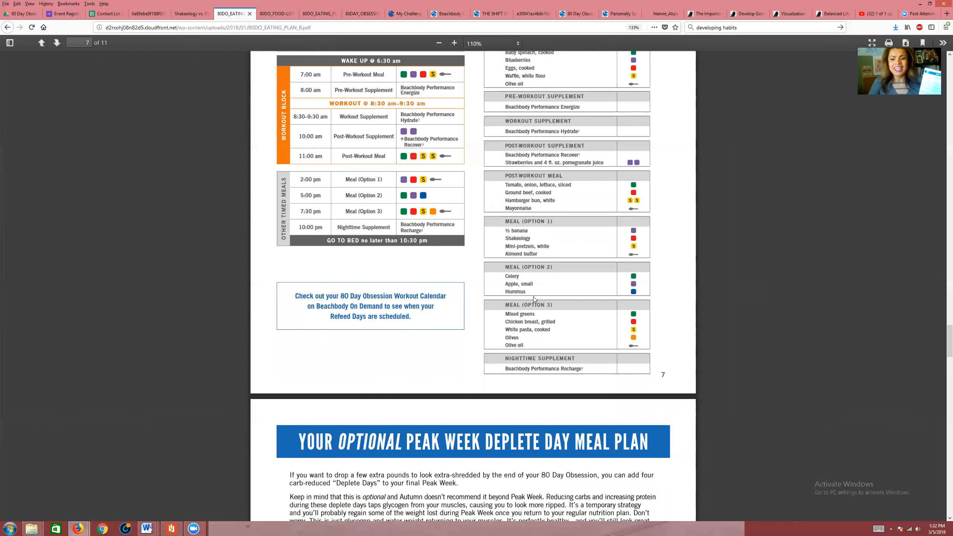
Step: Scroll through pages 7–8 of the eating plan, then switch to the 80DO_FOOD-LIST tab at page 3
{"action": "scroll", "scroll_direction": "down", "scroll_amount": 3}
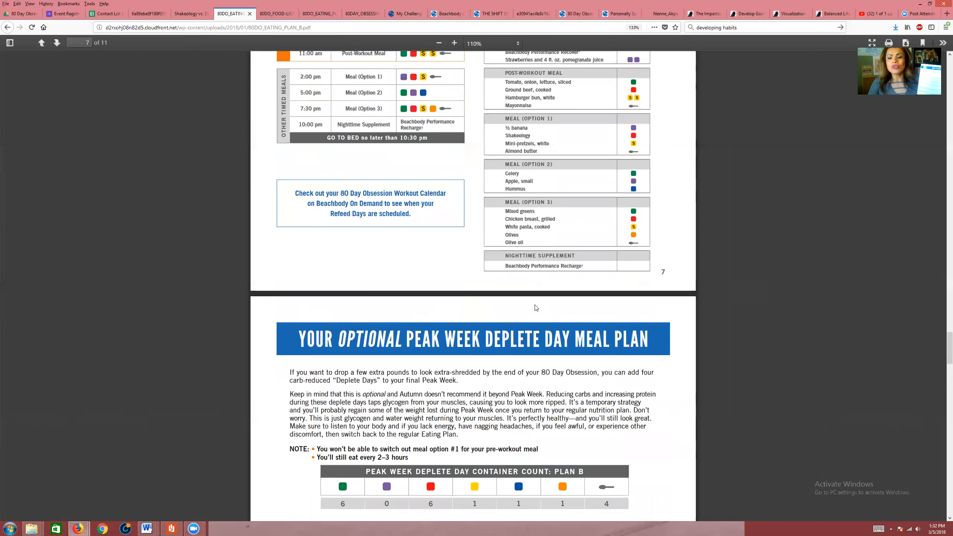
{"action": "scroll", "scroll_direction": "down", "scroll_amount": 3}
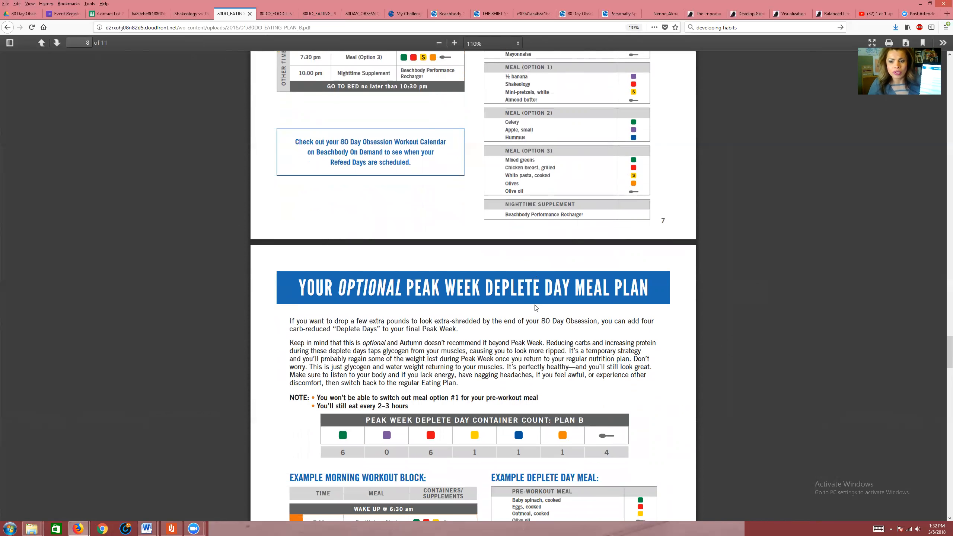
{"action": "mouse_move", "coordinate": [601, 191]}
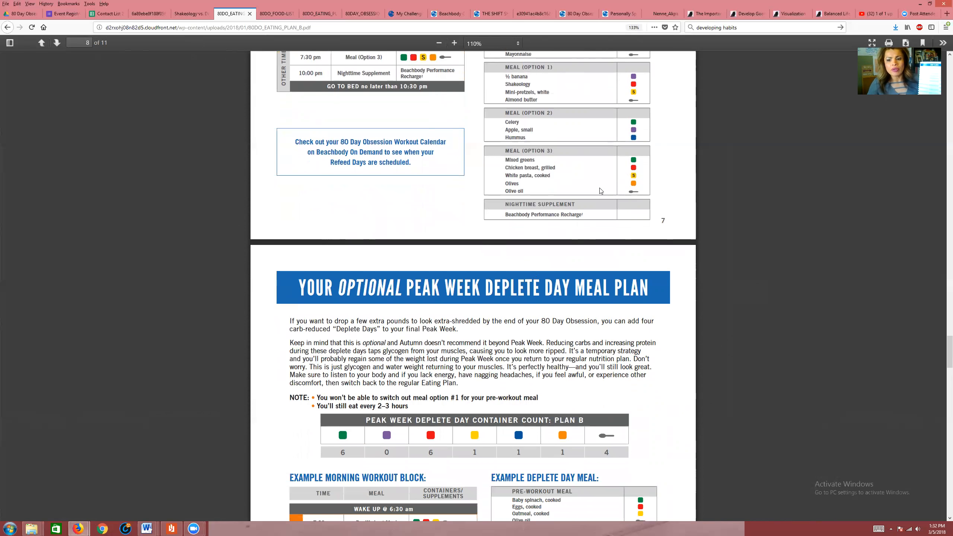
{"action": "mouse_move", "coordinate": [519, 175]}
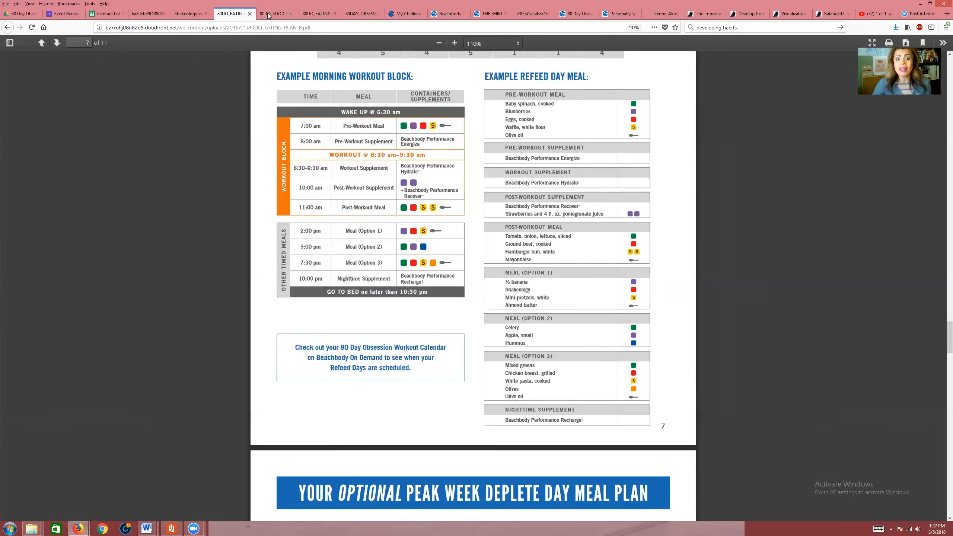
{"action": "left_click", "coordinate": [276, 13]}
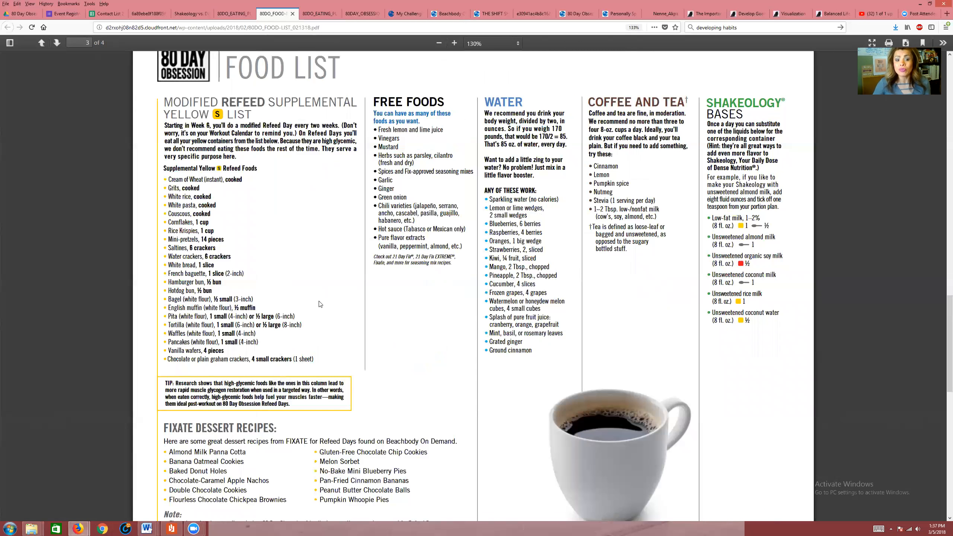
Step: Return to the 80DO_EATING_PLAN_B tab at page 7 with the example refeed day meals
{"action": "left_click", "coordinate": [233, 13]}
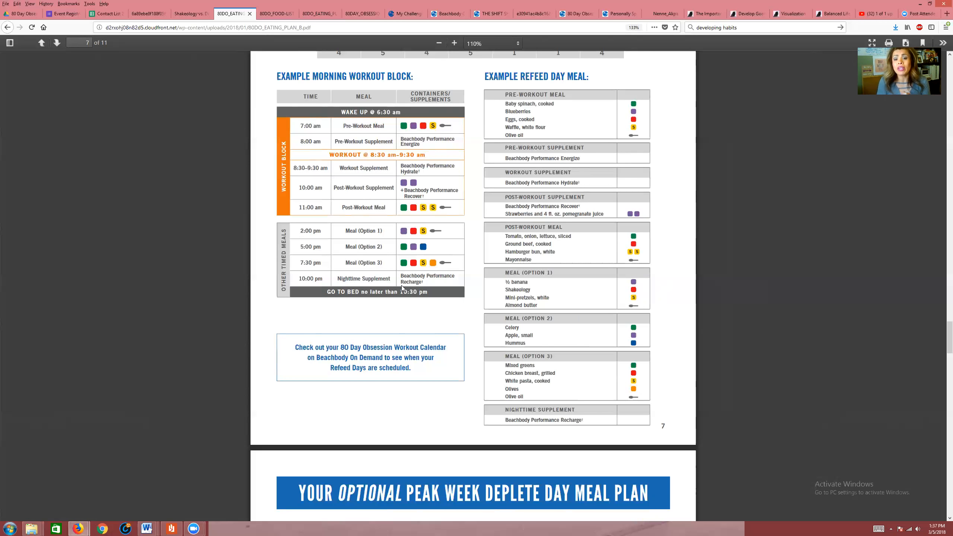
{"action": "mouse_move", "coordinate": [410, 104]}
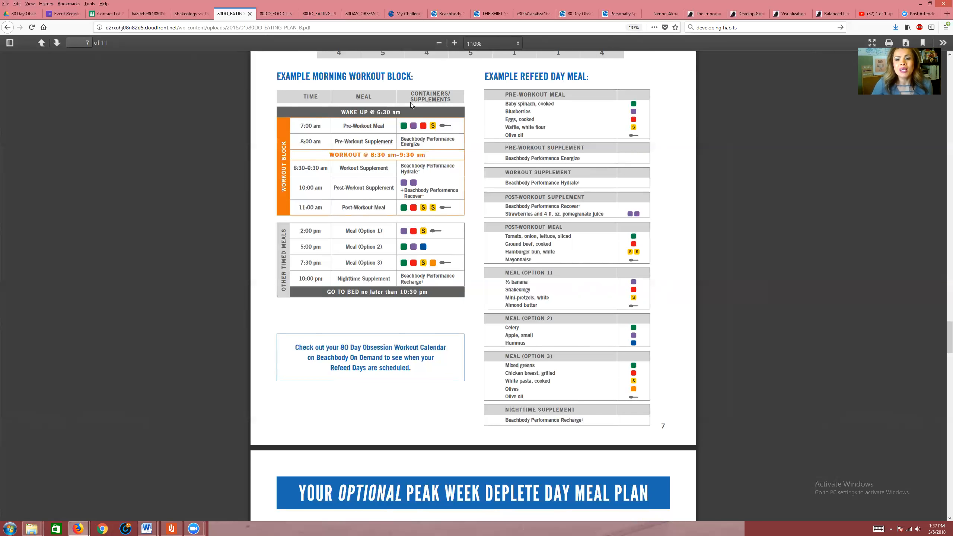